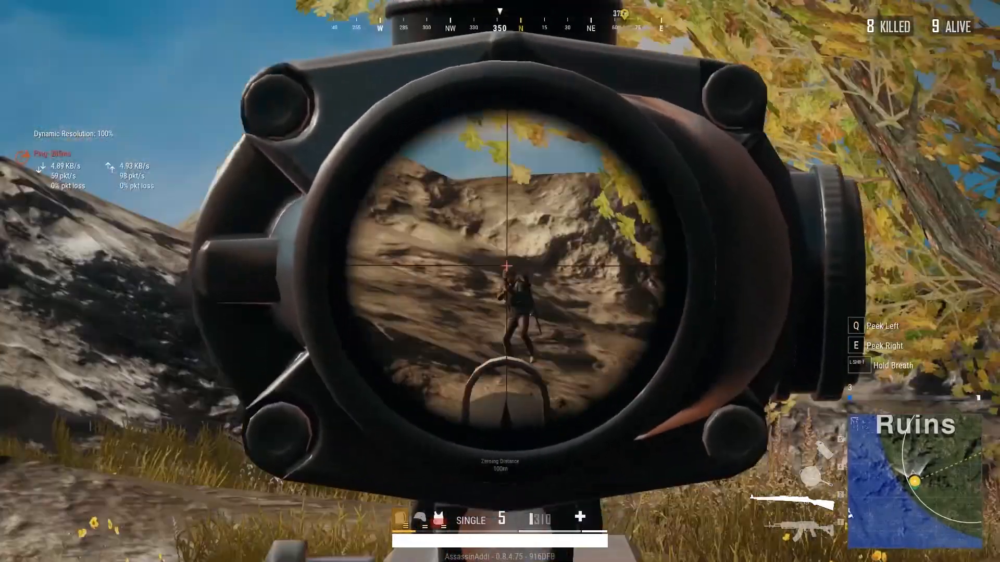
End the PUBG gameplay clip and bring up the Windows (C:) drive in File Explorer.
left_click(506, 268)
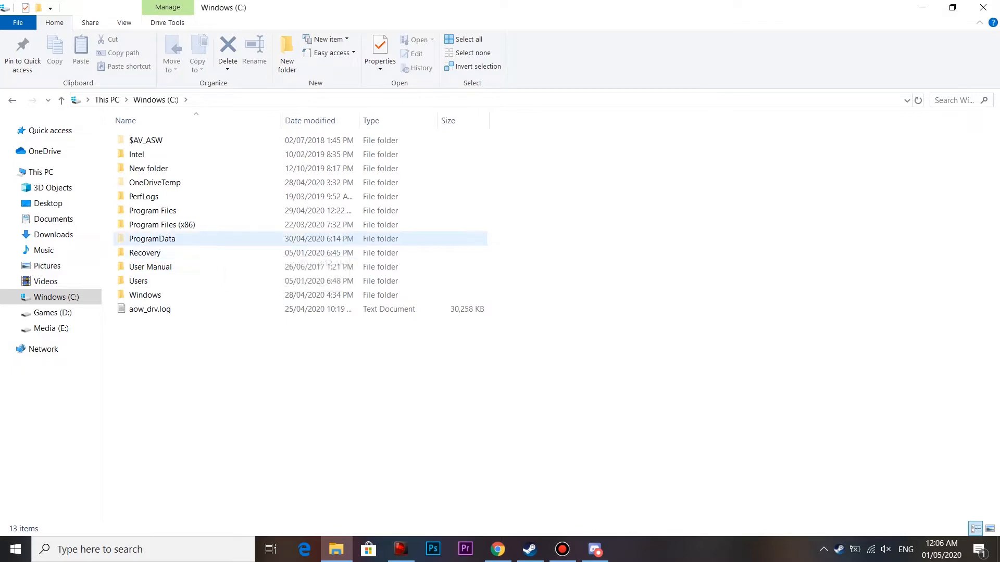
Browse to Program Files (x86) > Steam > userdata and select one account folder.
double_click(162, 224)
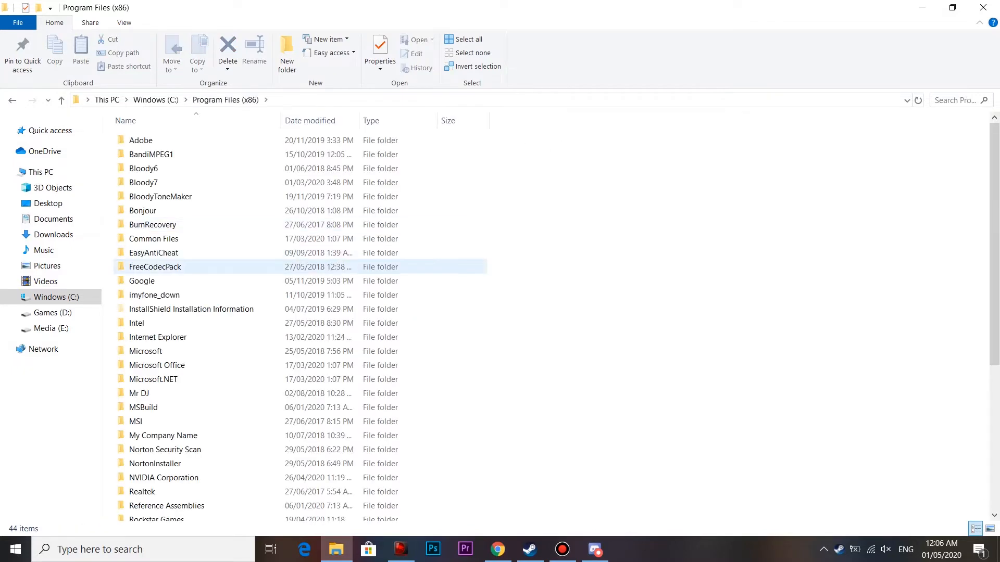
scroll("down", 3)
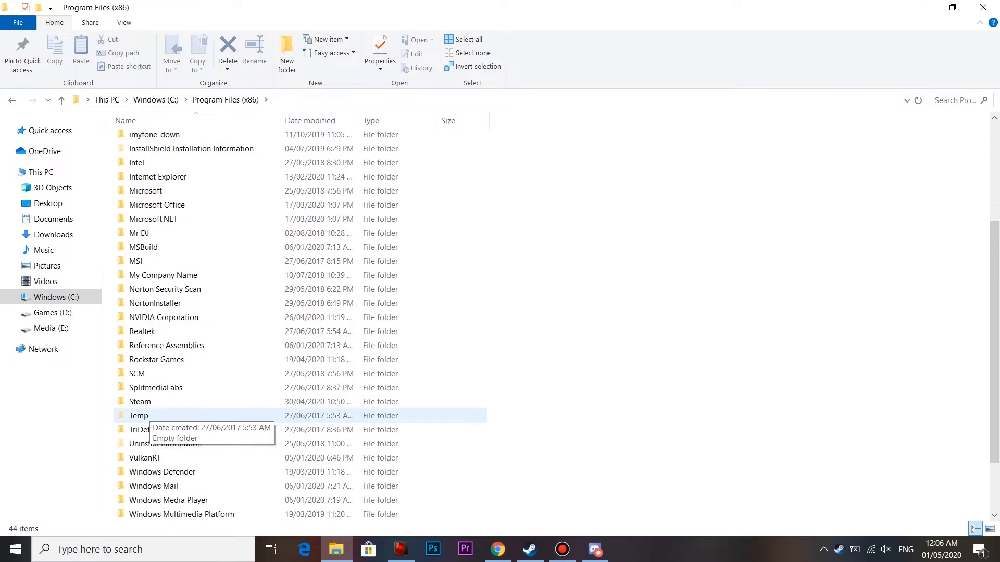
double_click(139, 401)
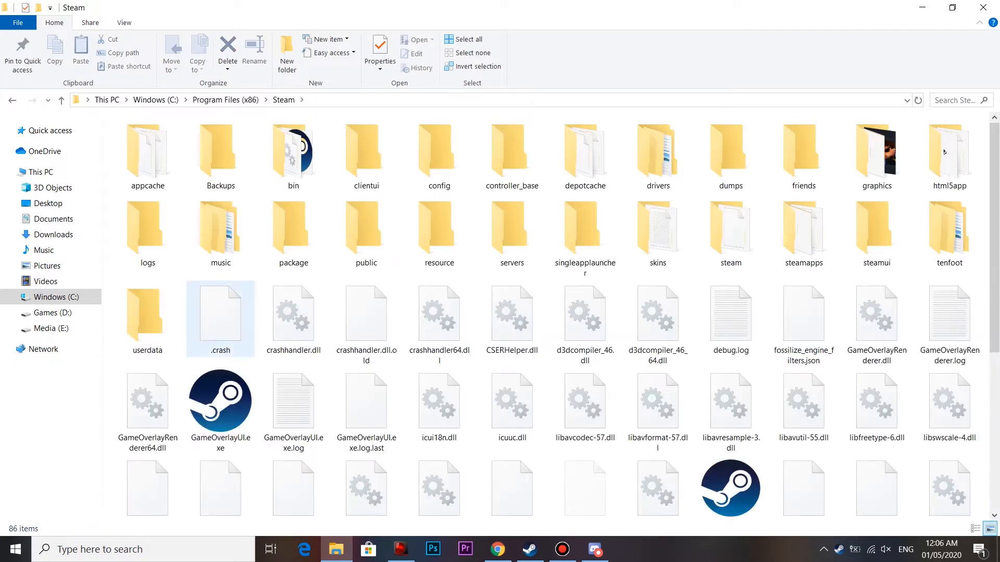
mouse_move(366, 319)
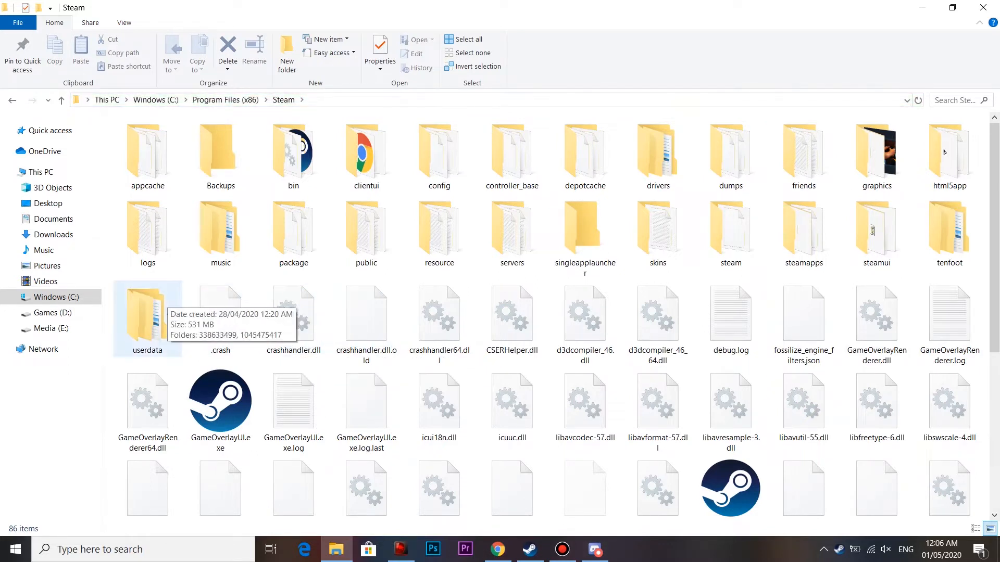
double_click(147, 318)
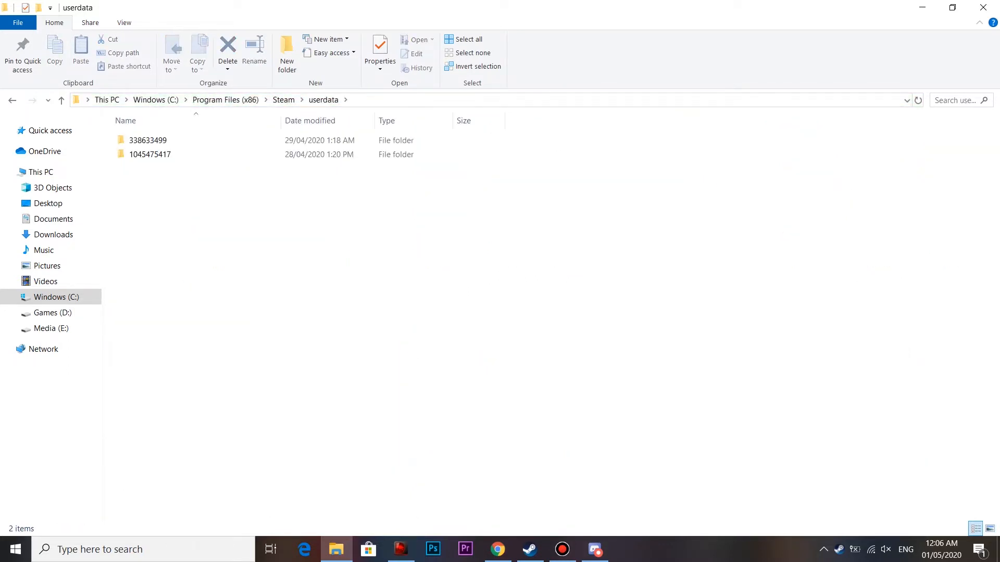
left_click(150, 154)
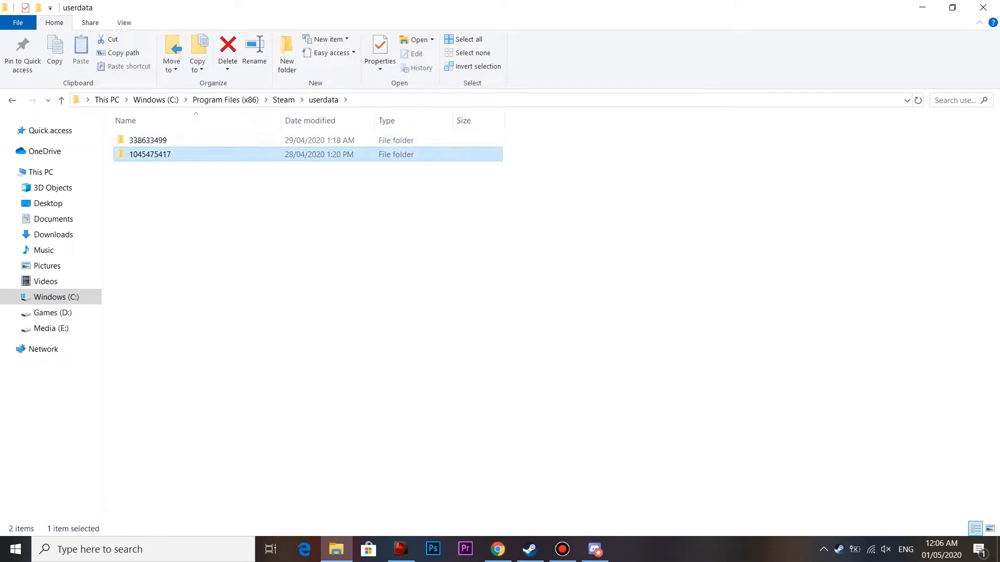
left_click(529, 549)
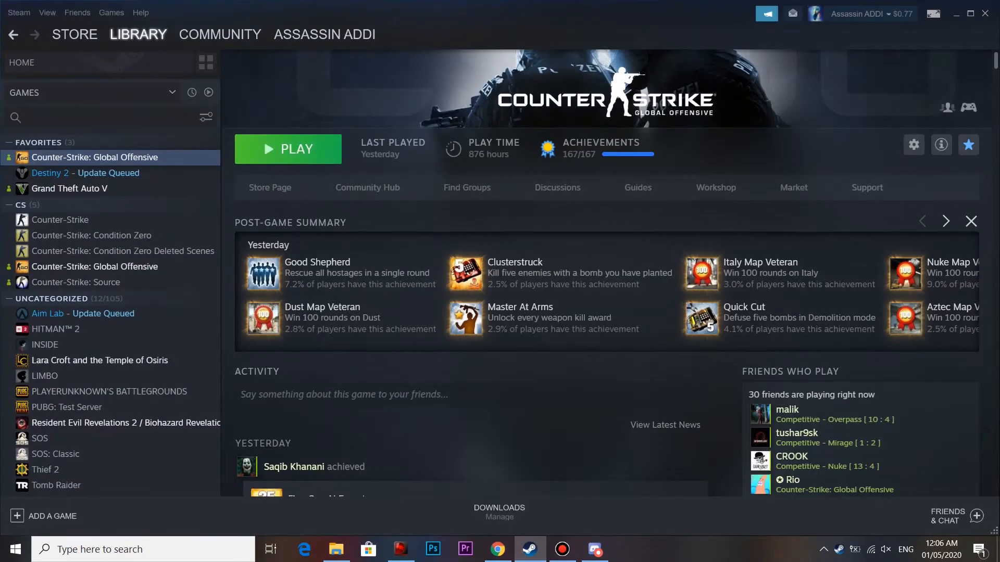
Show the account's Trade URL and partner number on Steam's trade offers privacy page.
left_click(324, 34)
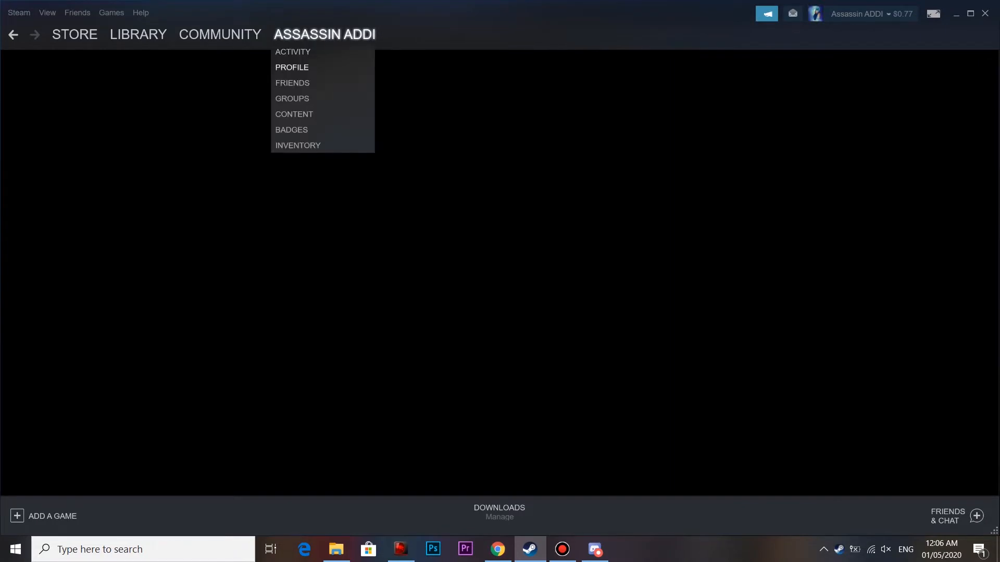
left_click(292, 52)
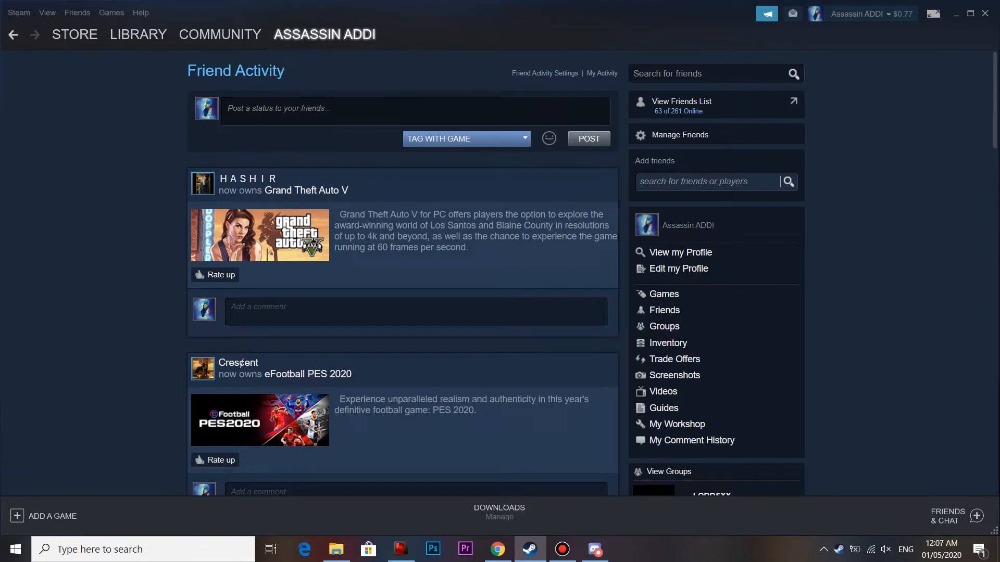
left_click(668, 343)
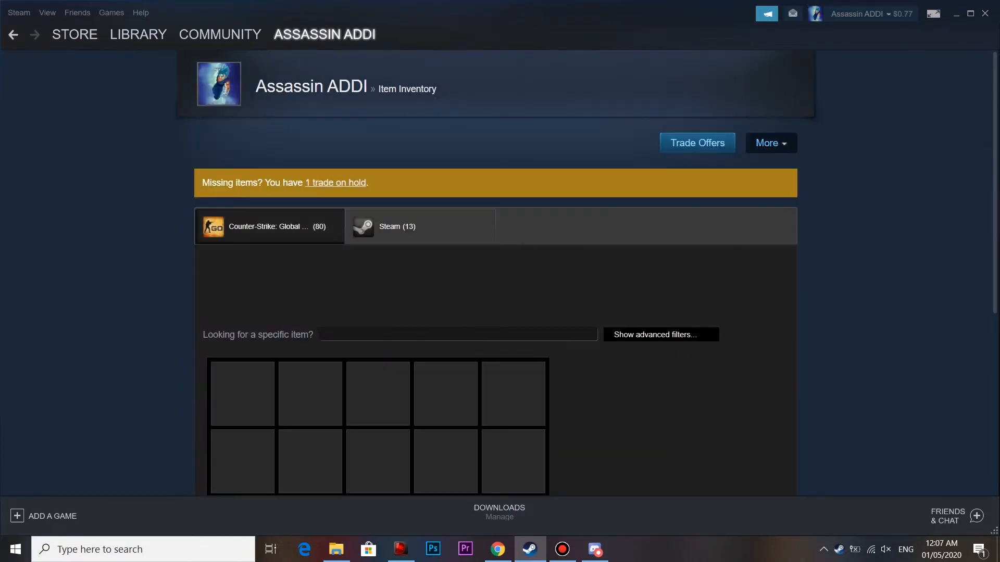
left_click(771, 143)
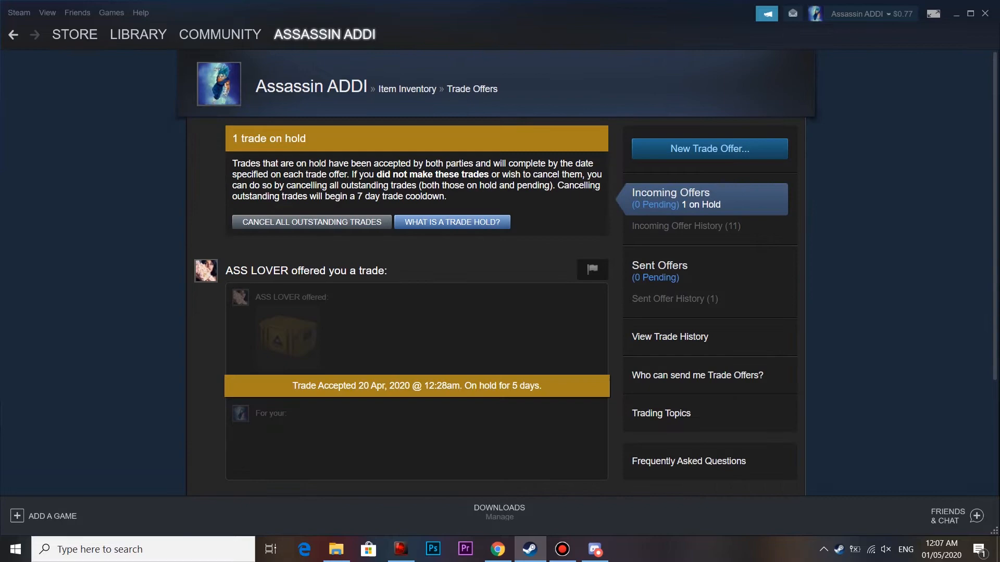
left_click(698, 376)
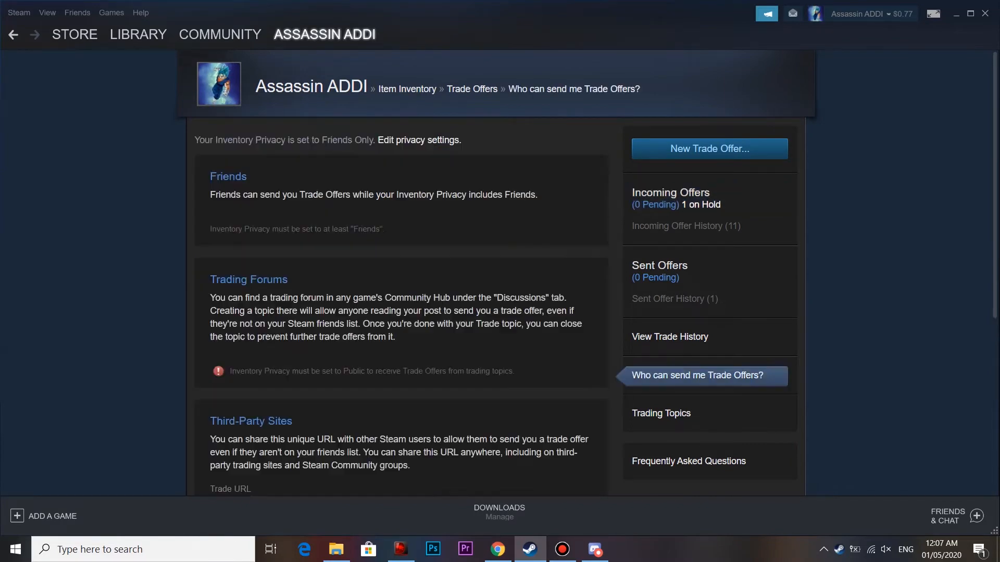
scroll("down", 3)
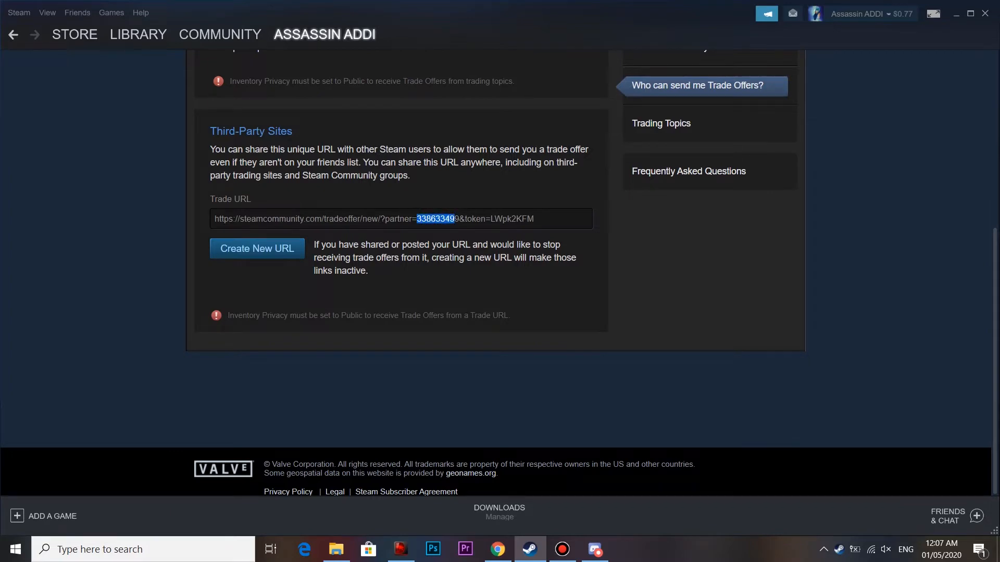
left_click(336, 549)
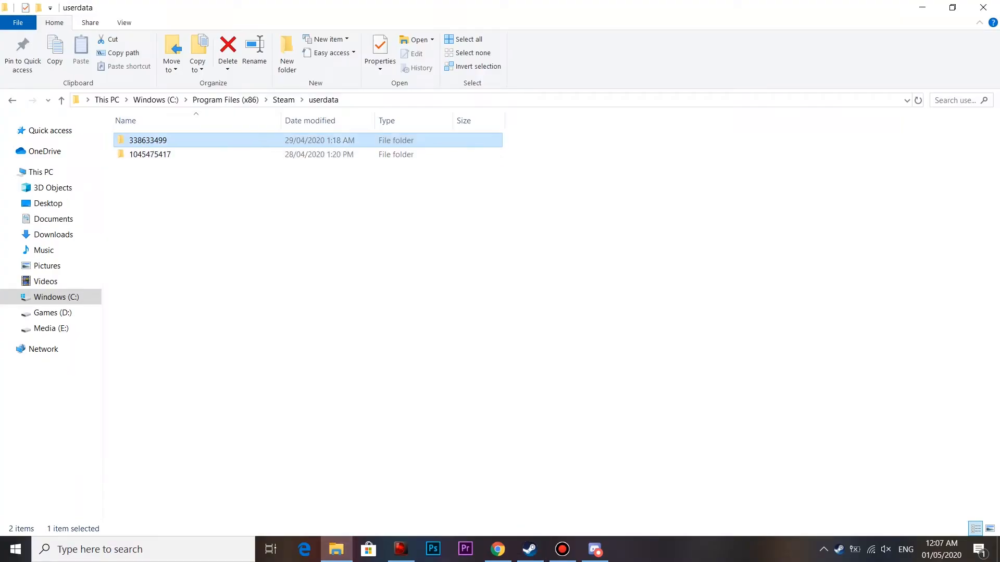
double_click(148, 140)
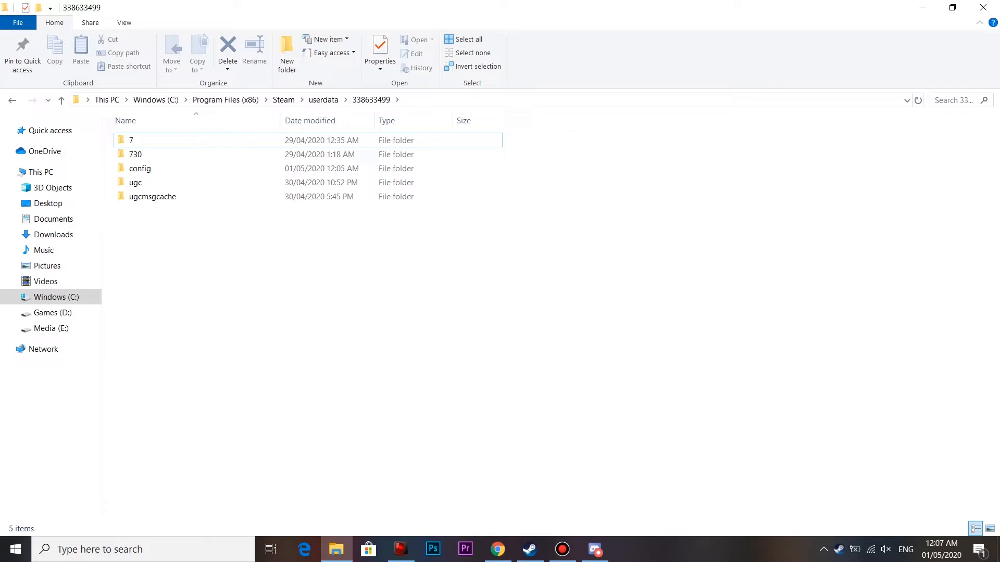
mouse_move(136, 154)
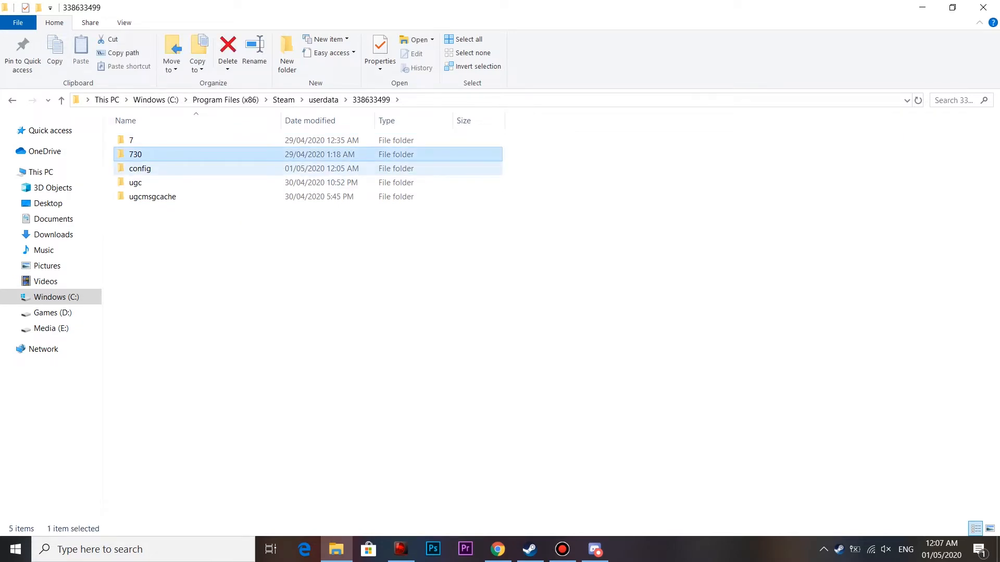
left_click(529, 548)
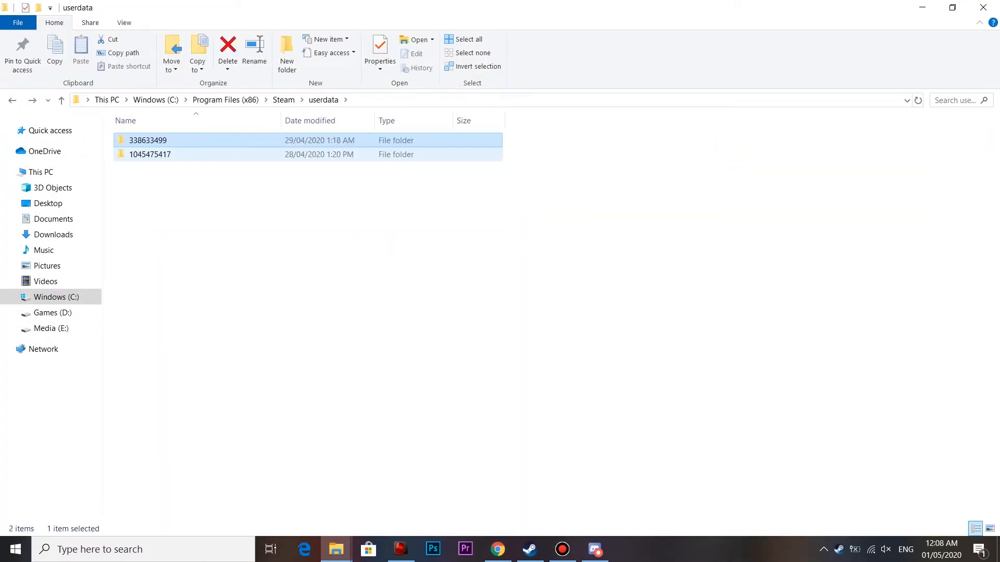
Open the more recent account folder inside userdata.
left_click(150, 155)
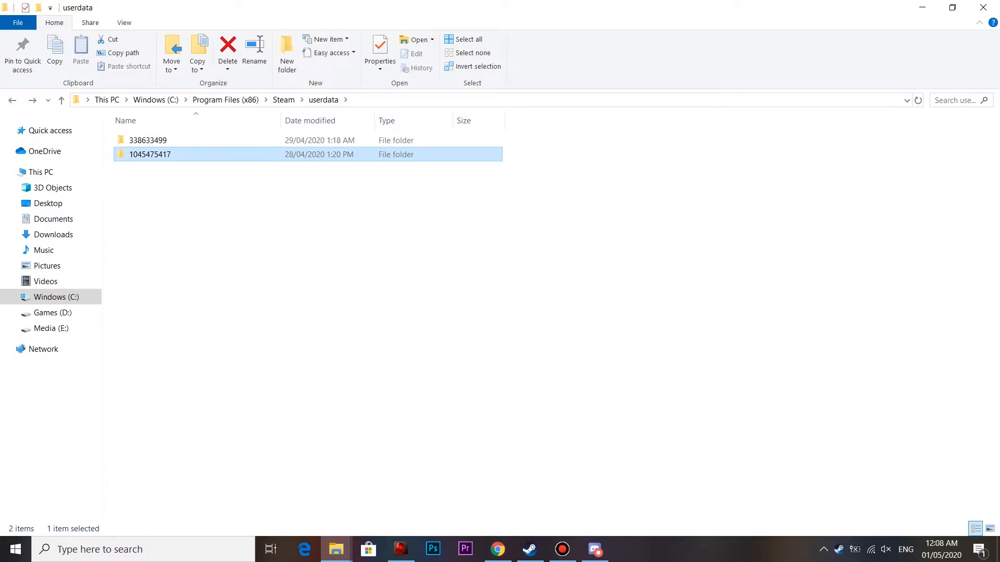
double_click(150, 154)
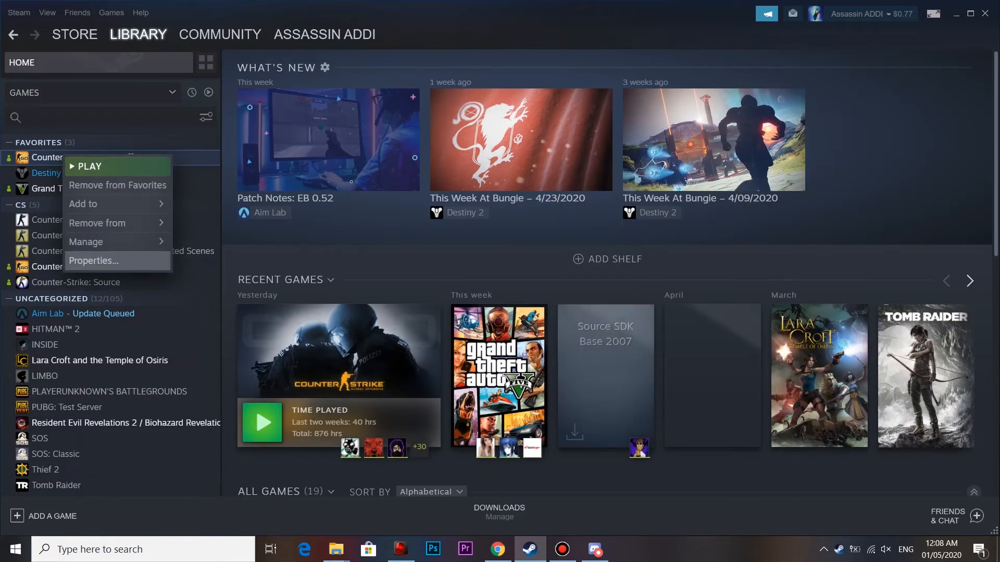
Verify Counter-Strike: Global Offensive's game files, then view its Updates settings.
left_click(94, 260)
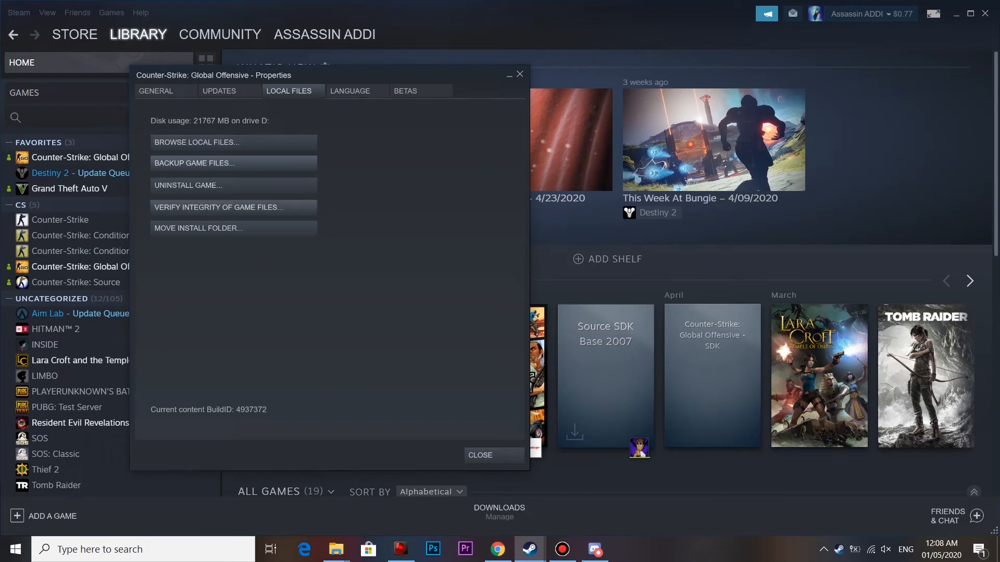
left_click(233, 208)
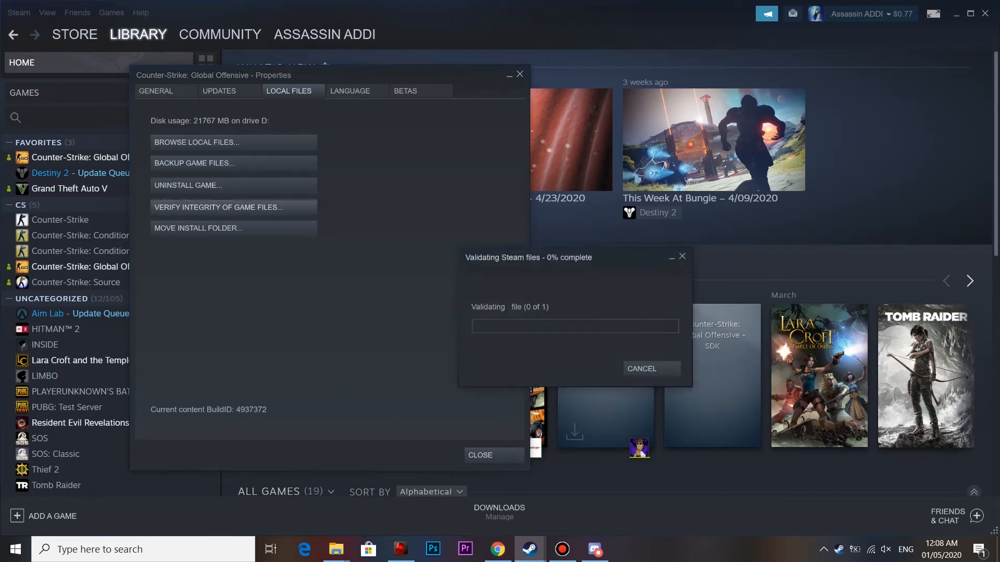
left_click(641, 369)
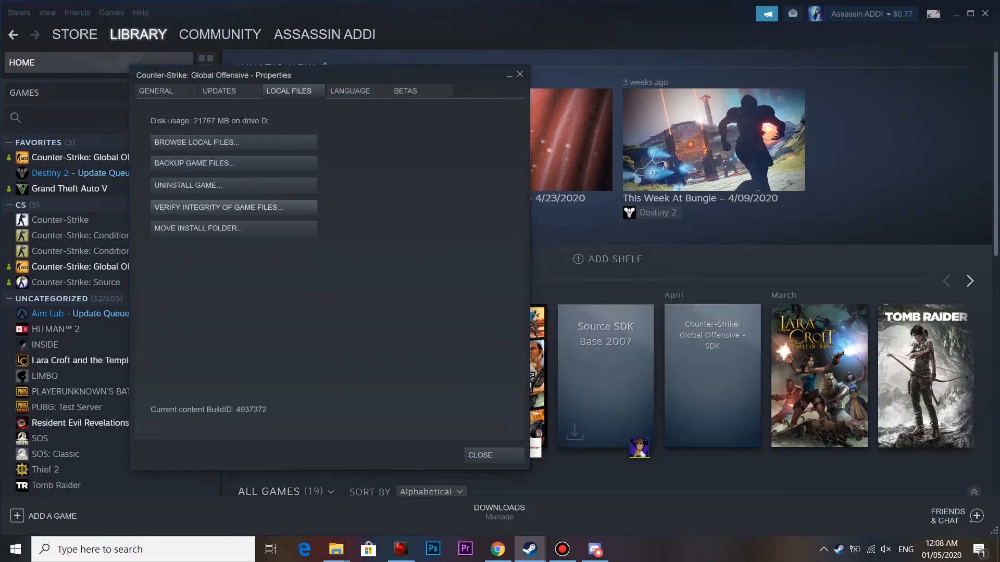
left_click(219, 91)
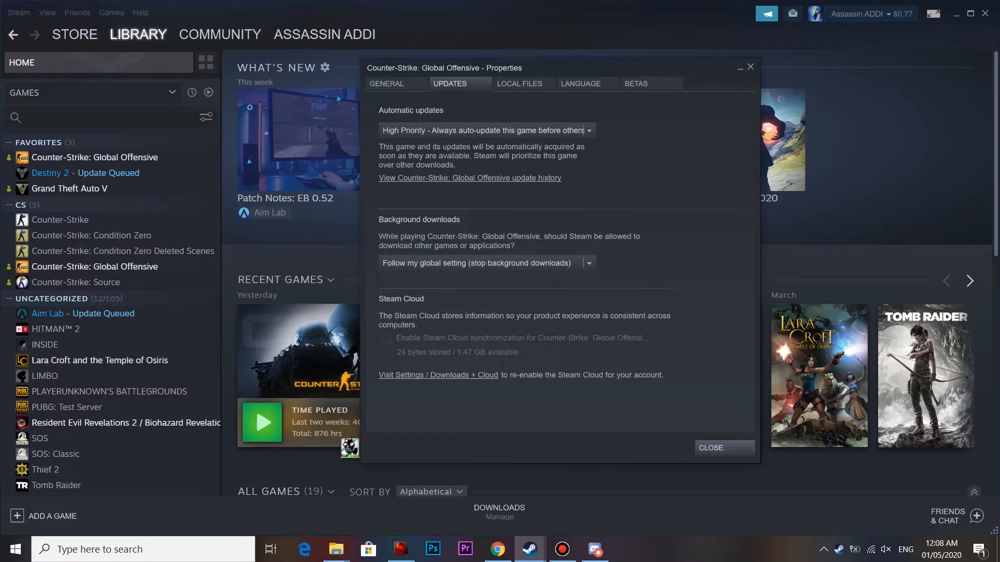
Close the Counter-Strike: Global Offensive properties and open the Steam settings menu.
left_click(19, 13)
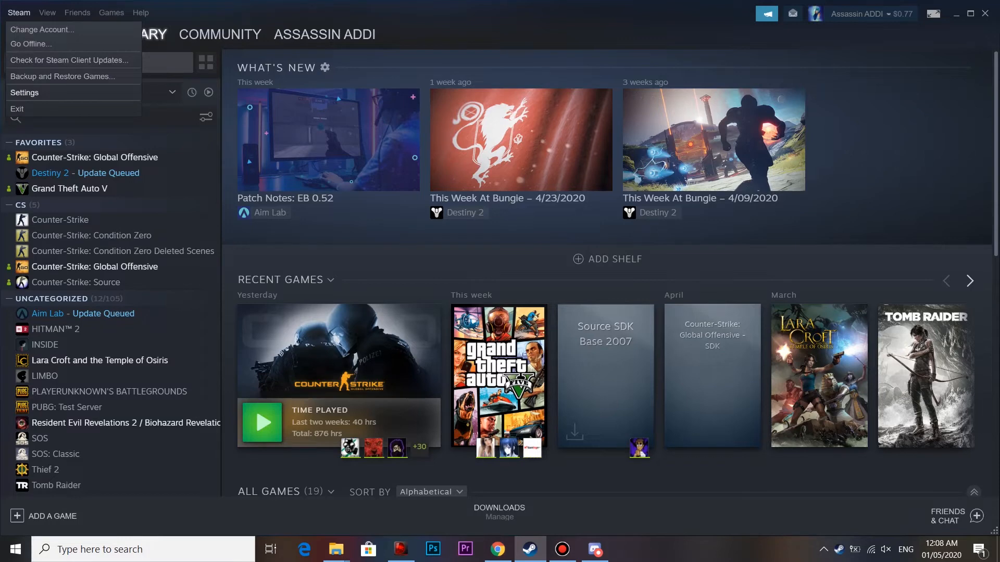
left_click(24, 92)
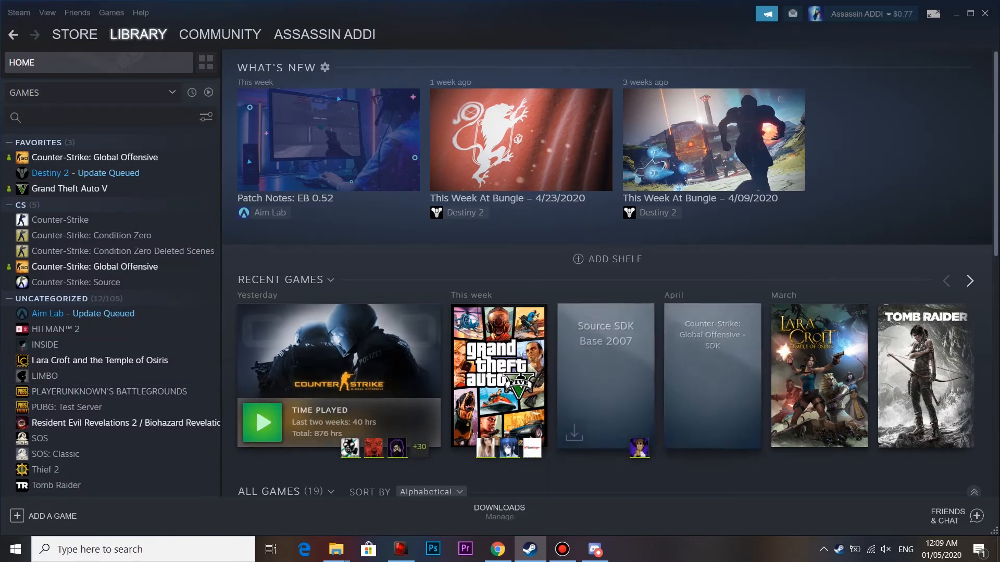
Show the profile dropdown listing activity, friends, badges and inventory pages.
left_click(335, 549)
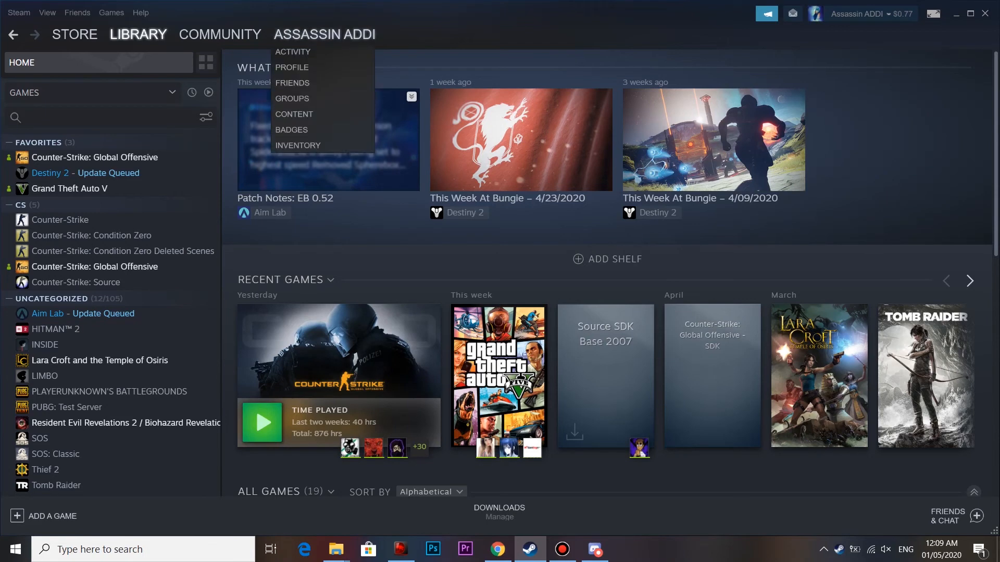
Open the Counter-Strike: Global Offensive inventory and display the Tec-9 | Army Mesh item details.
left_click(298, 145)
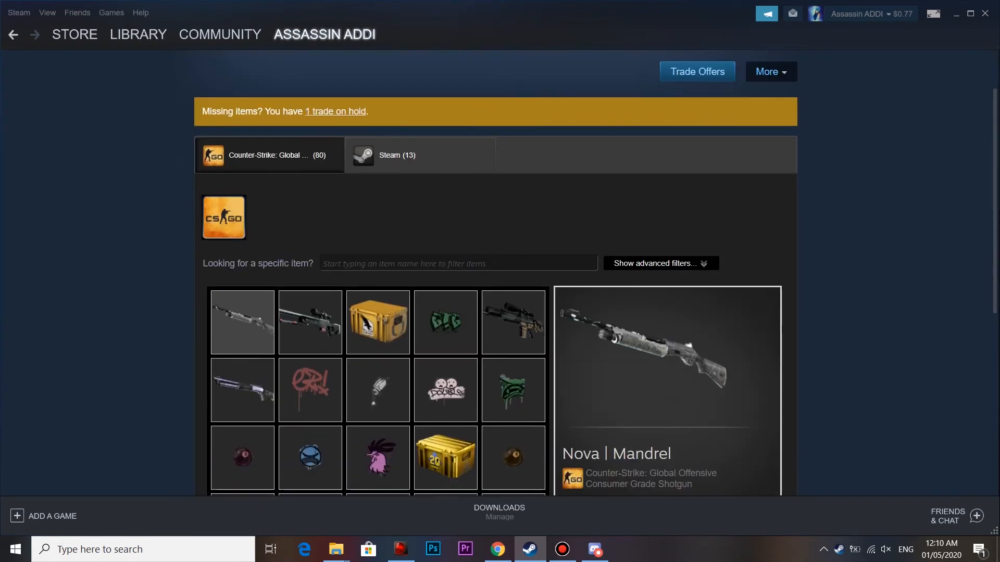
scroll("down", 3)
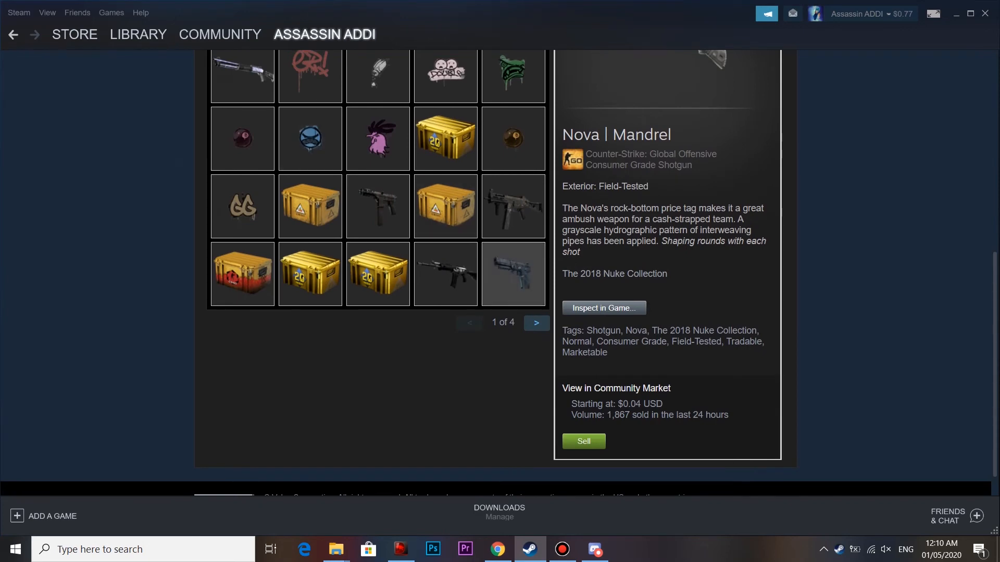
left_click(536, 323)
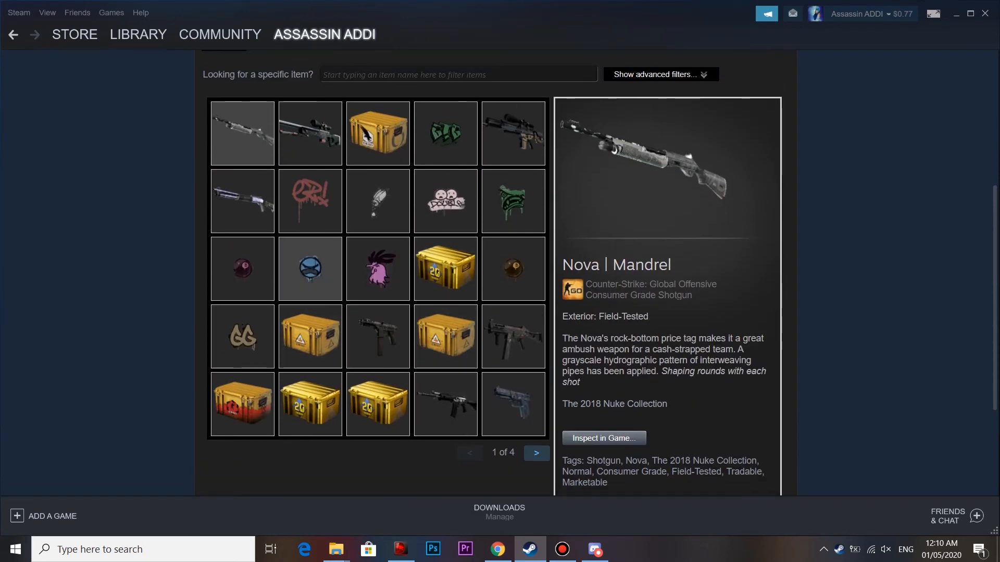
left_click(377, 336)
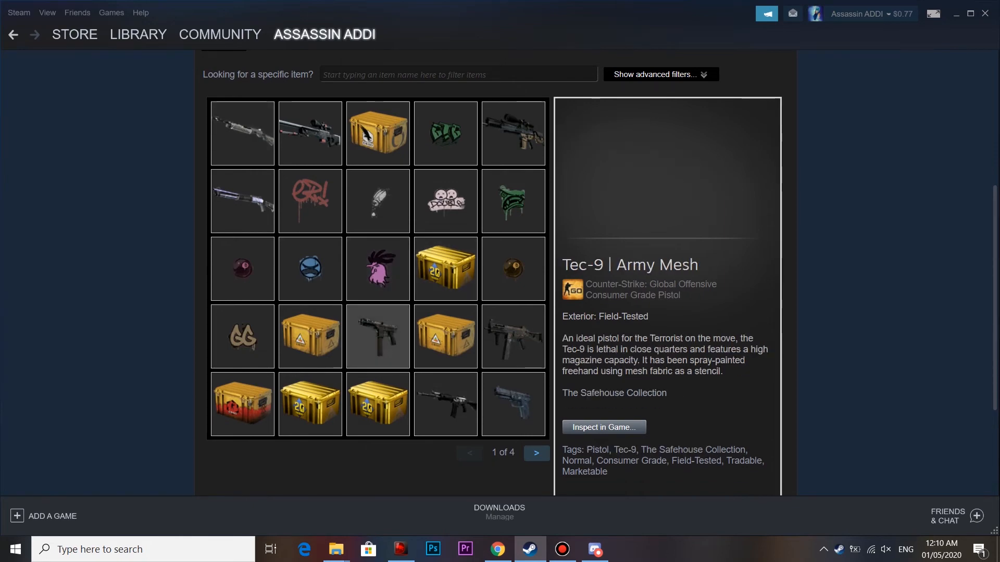
scroll("down", 3)
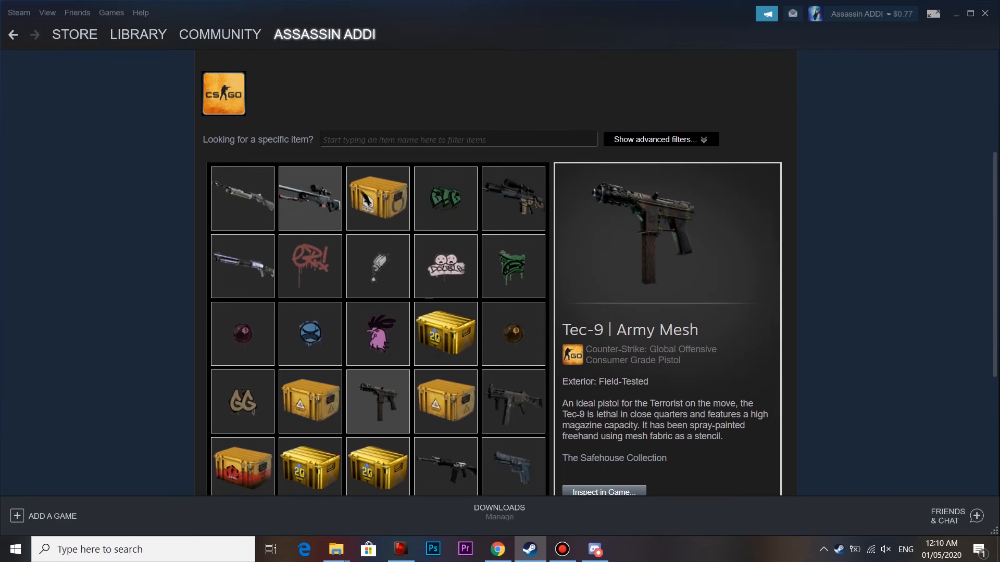
scroll("down", 3)
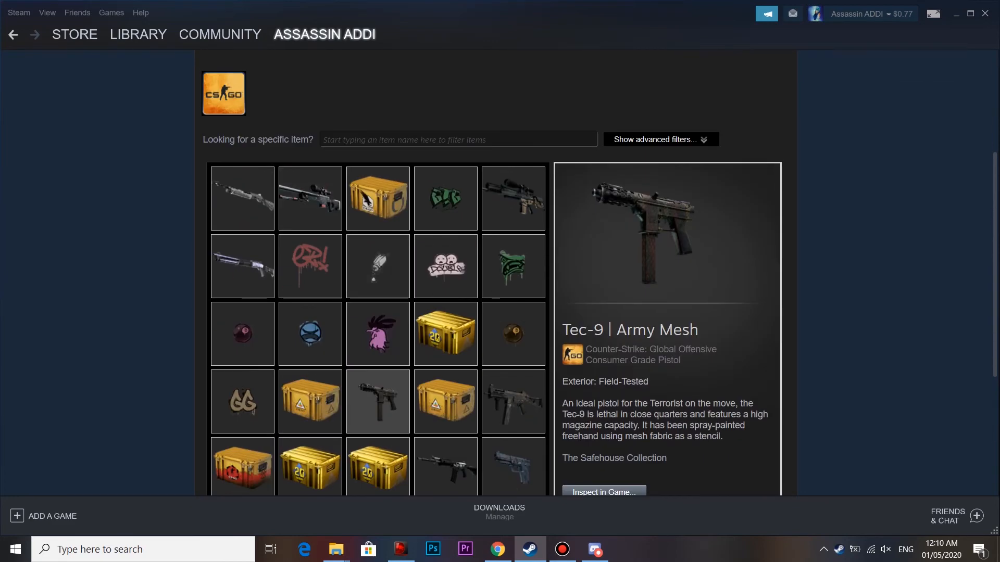
left_click(324, 34)
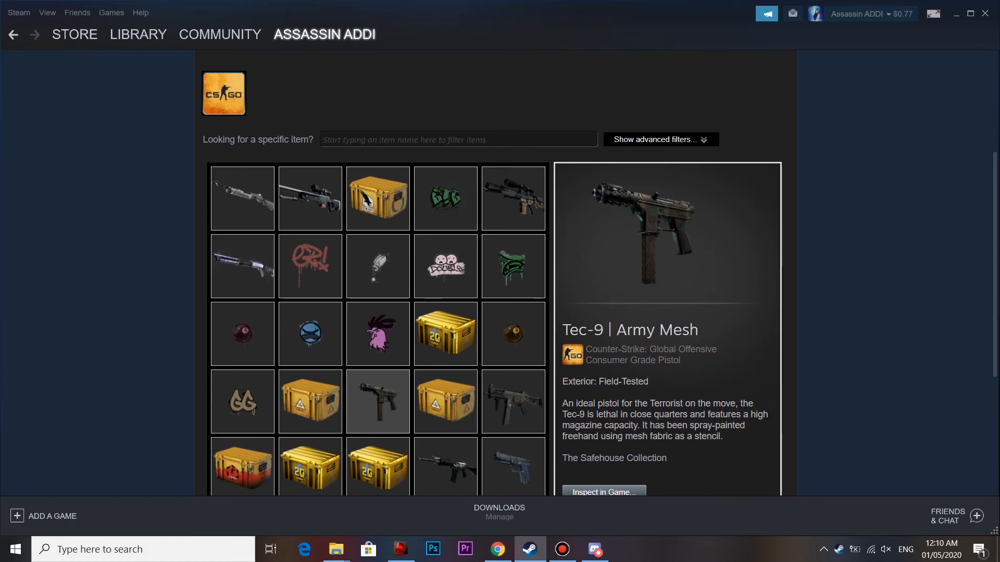
left_click(940, 549)
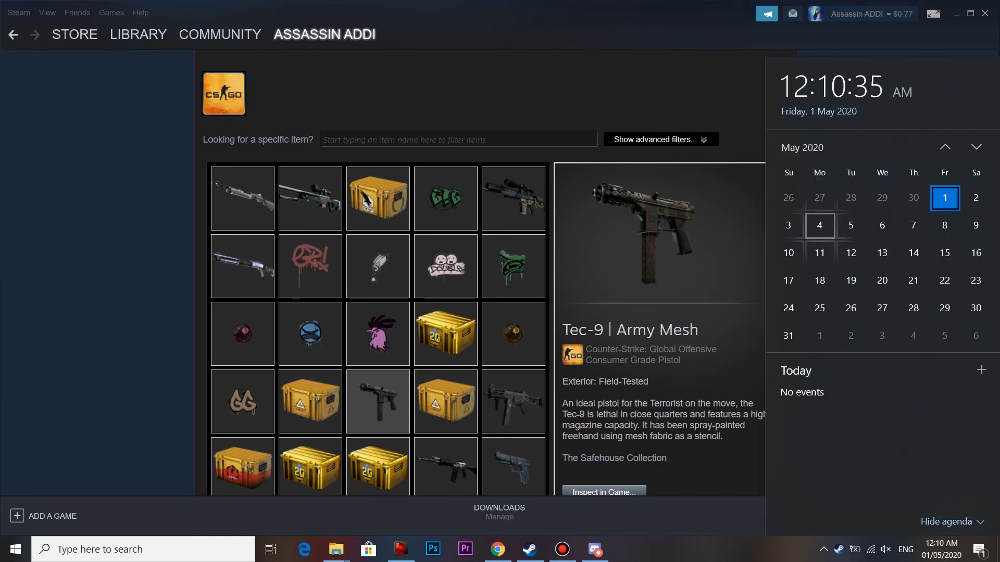
Show Sunday 10 May, with Mother's Day listed, in the Windows calendar.
left_click(787, 253)
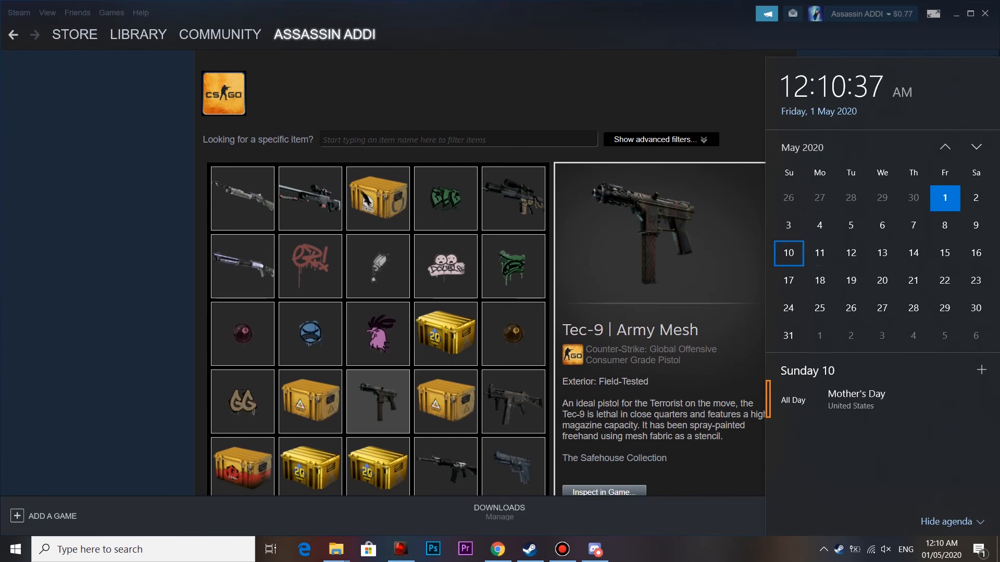